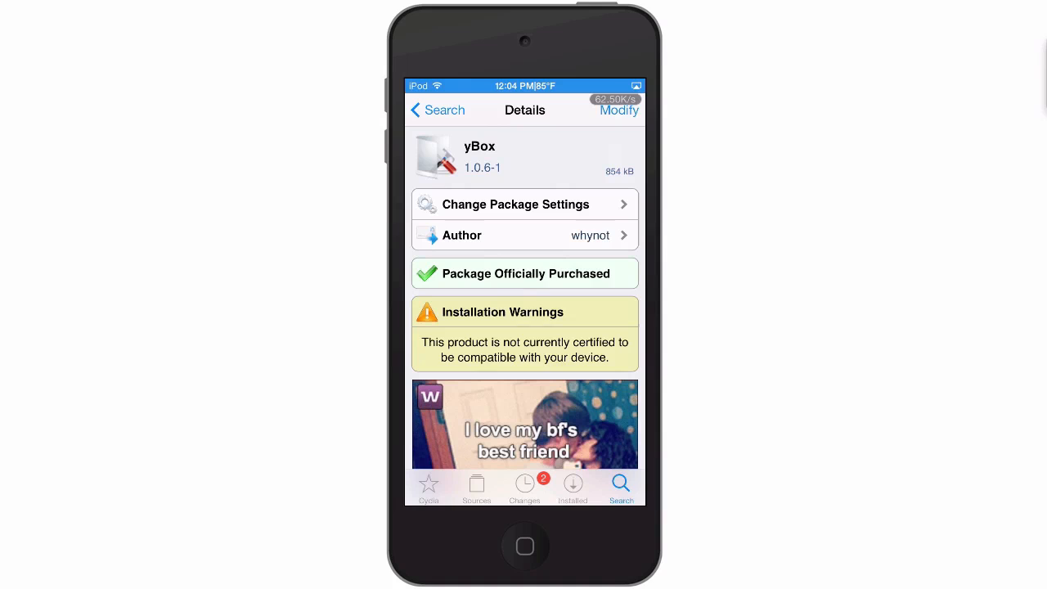
Locate yBox in the Settings list and bring up its preferences pane at the top
scroll("down", 3)
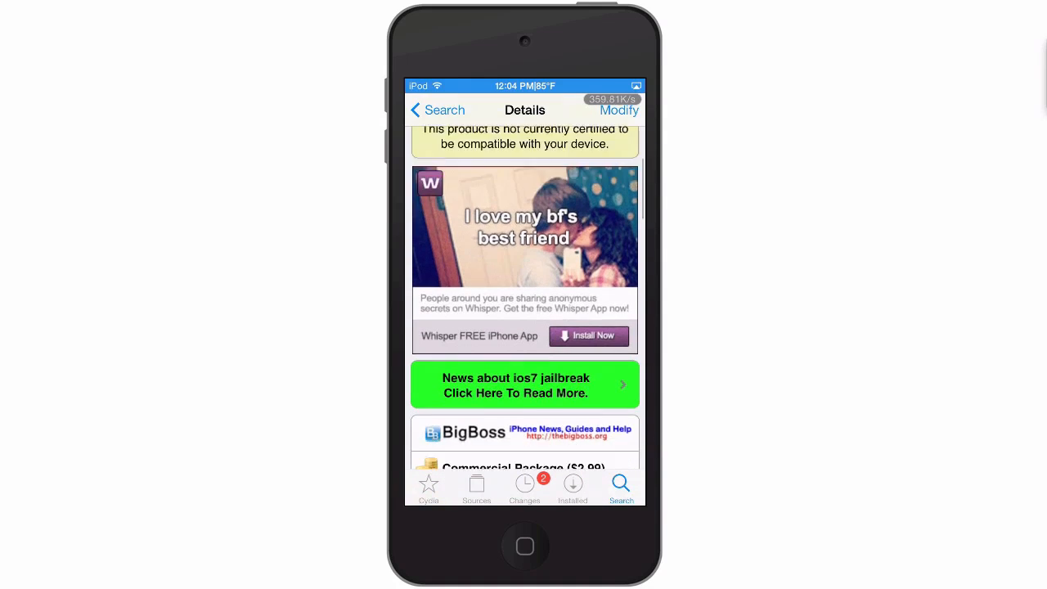
scroll("down", 3)
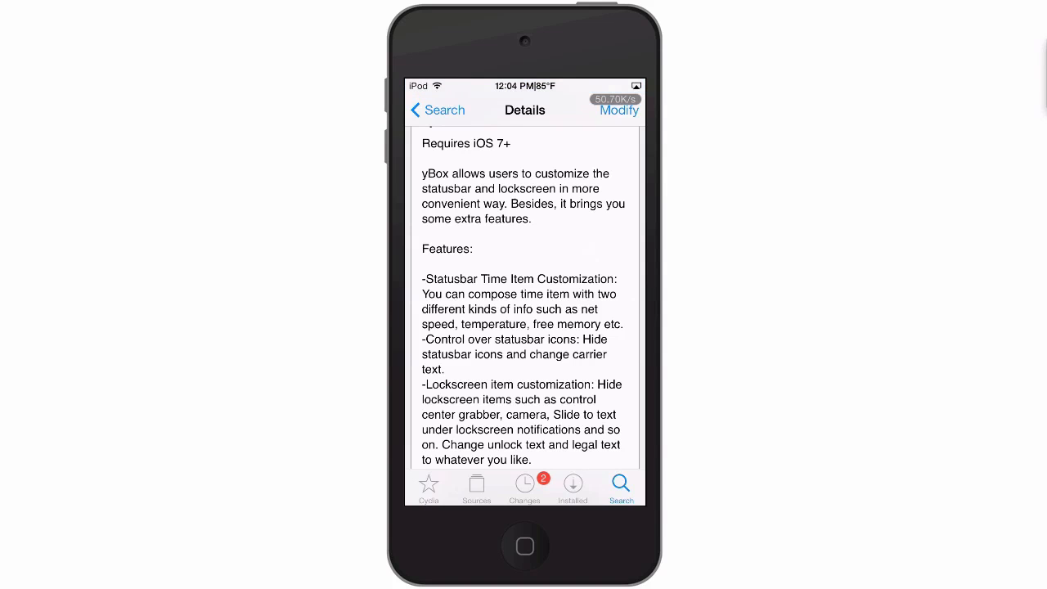
left_click(618, 109)
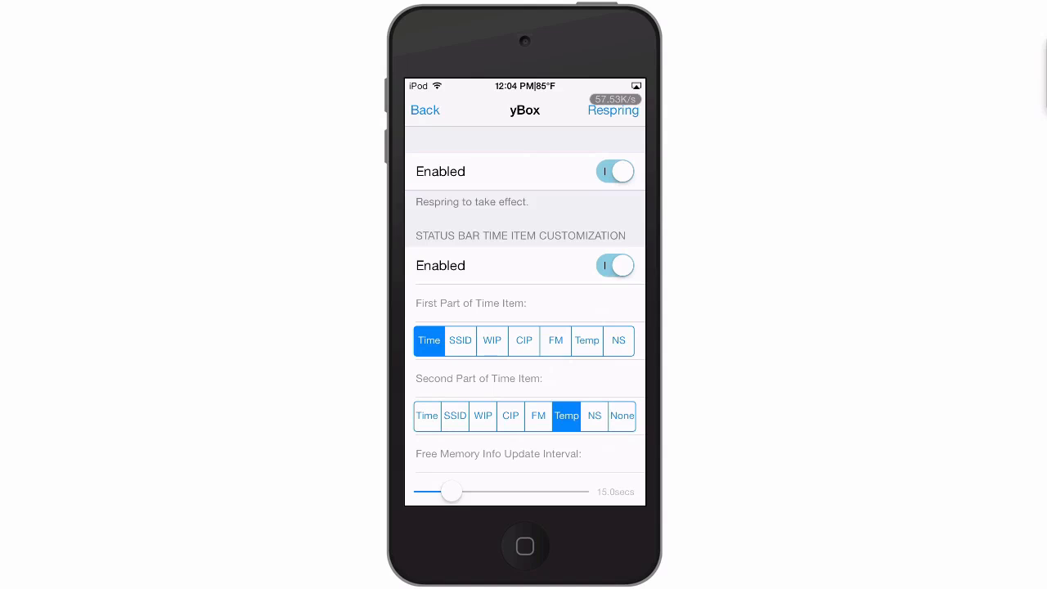
scroll("up", 3)
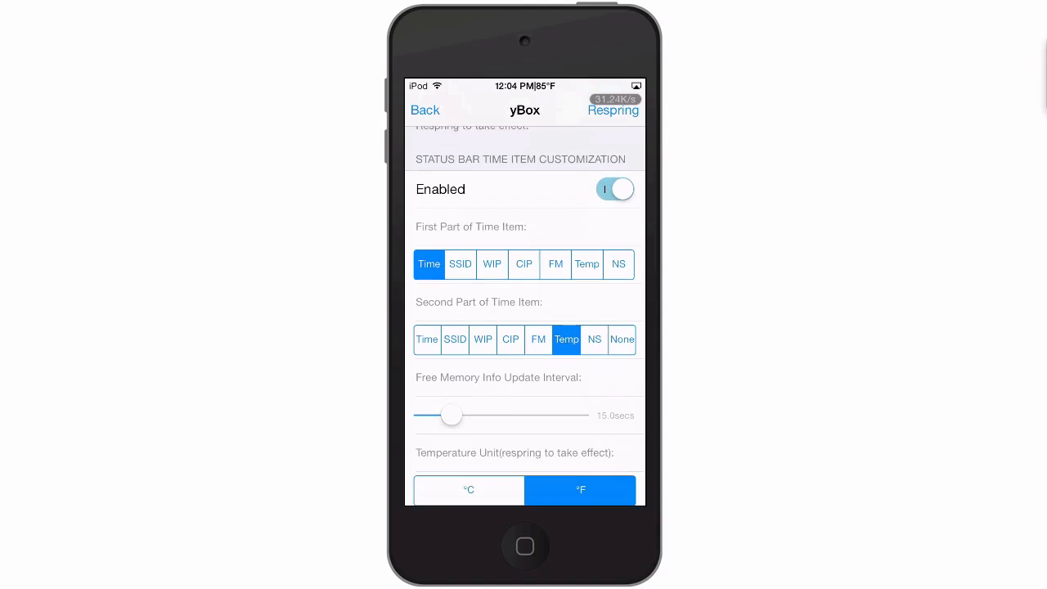
scroll("up", 3)
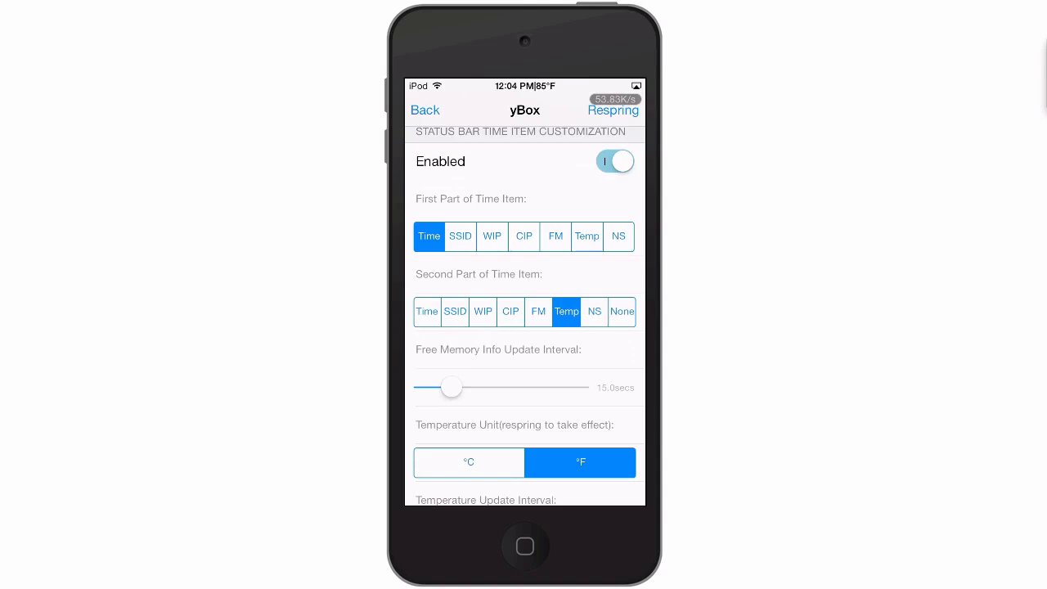
scroll("down", 3)
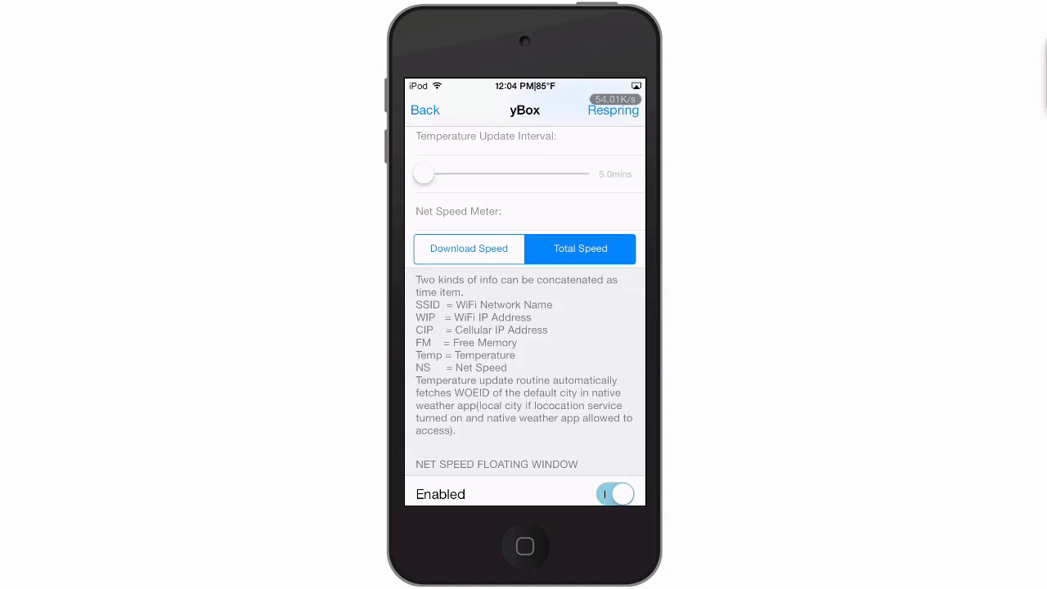
scroll("up", 3)
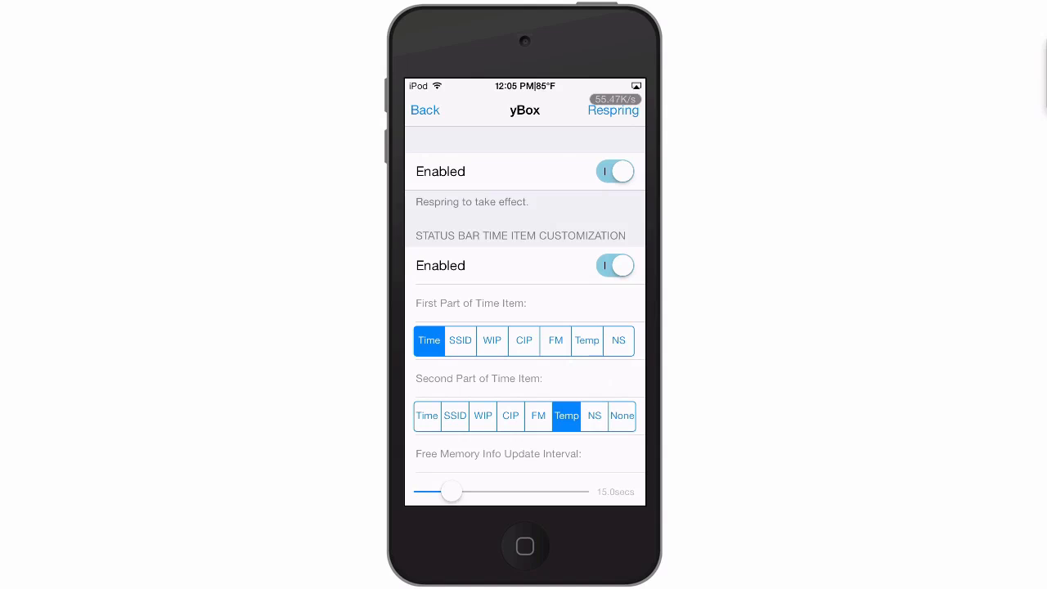
Keep Time as the first part of the status bar time item, with FM as the second part
left_click(460, 341)
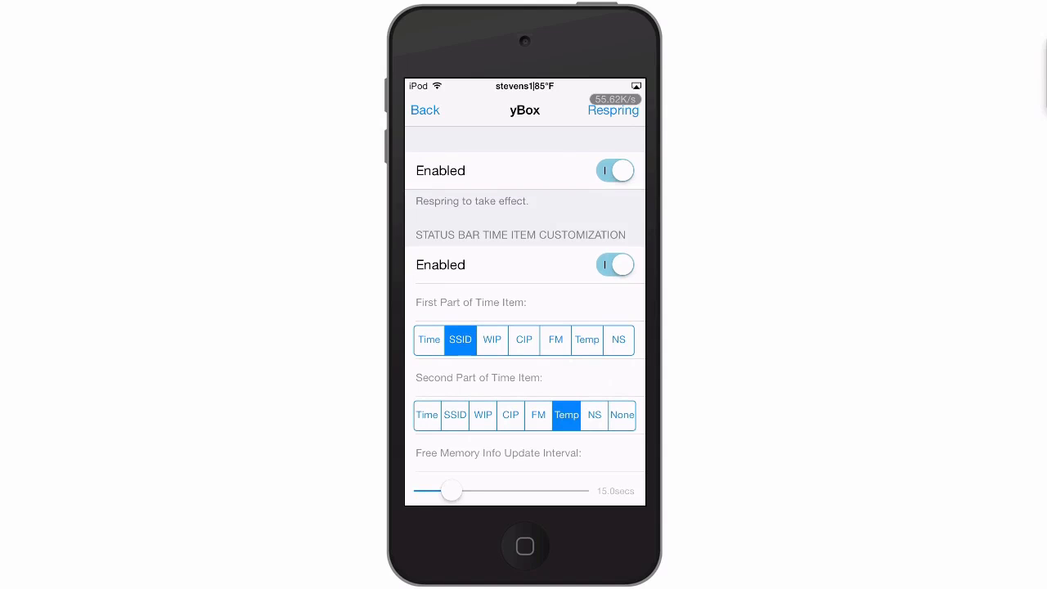
left_click(429, 339)
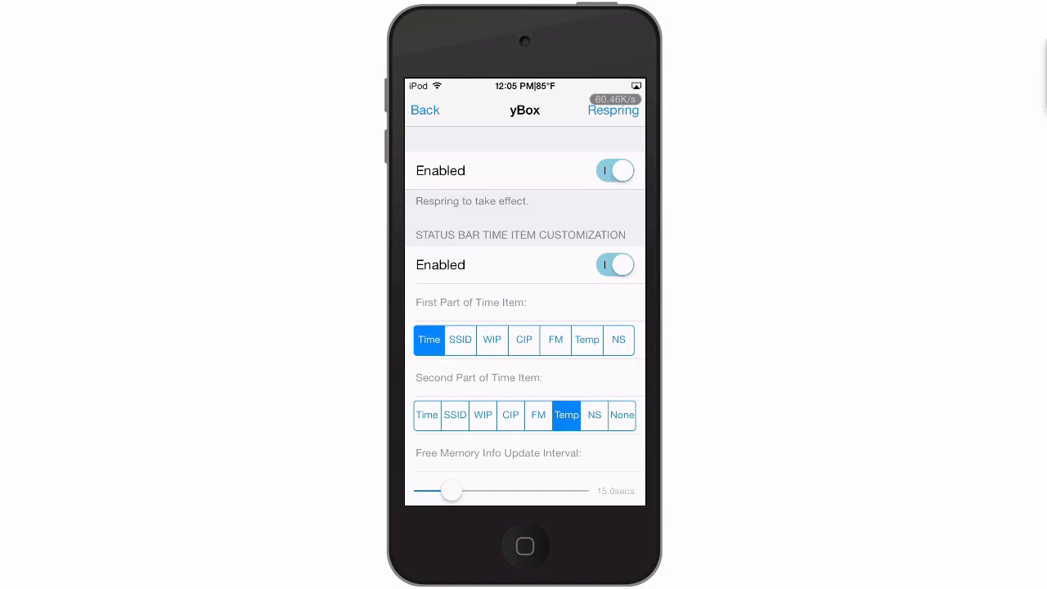
scroll("down", 3)
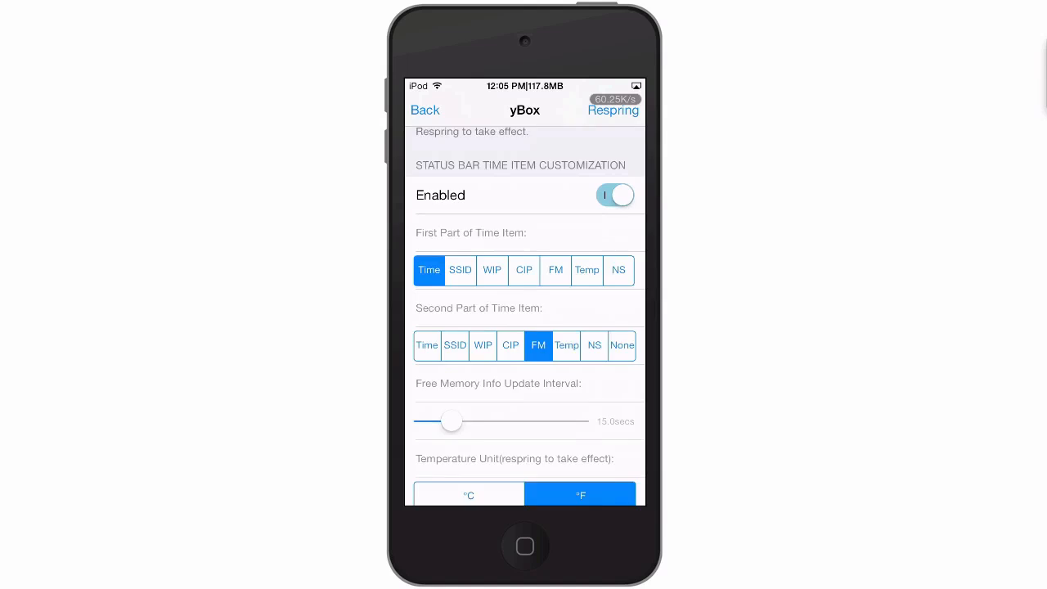
Place the Net Speed floating window in the upper left corner
scroll("down", 3)
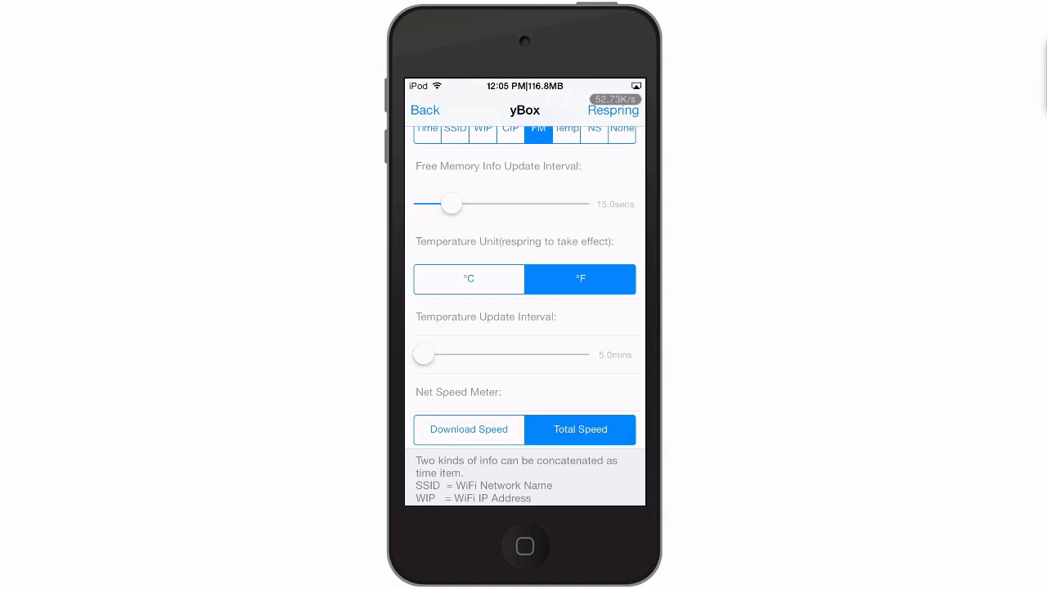
scroll("down", 3)
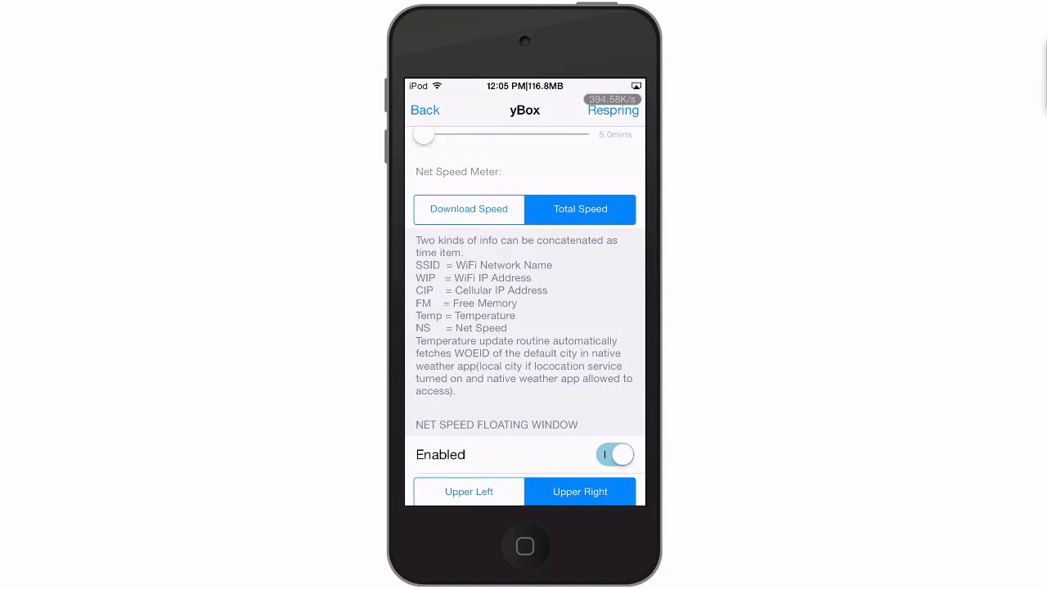
left_click(468, 209)
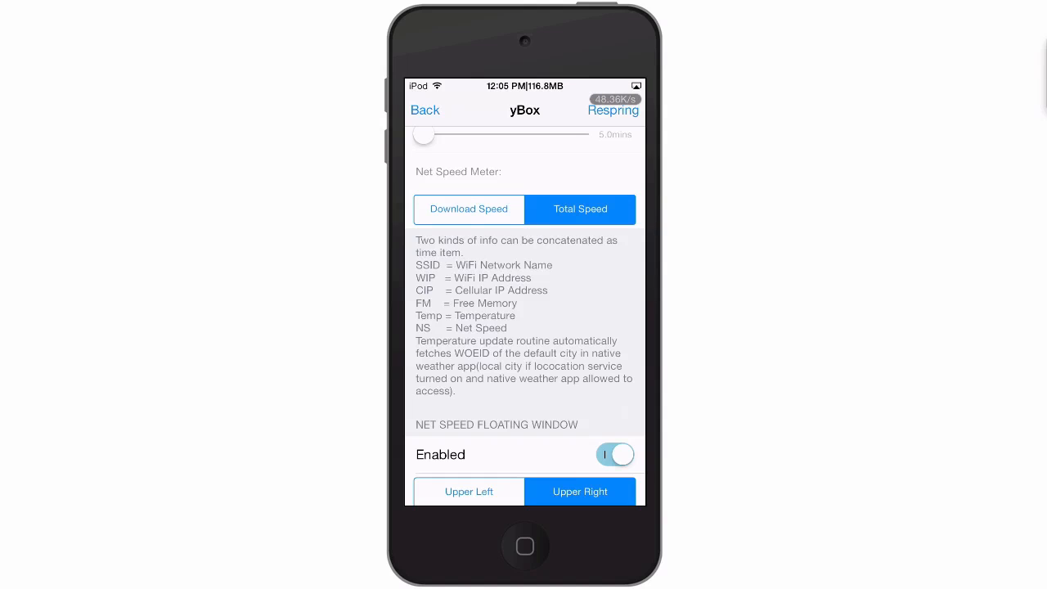
scroll("down", 3)
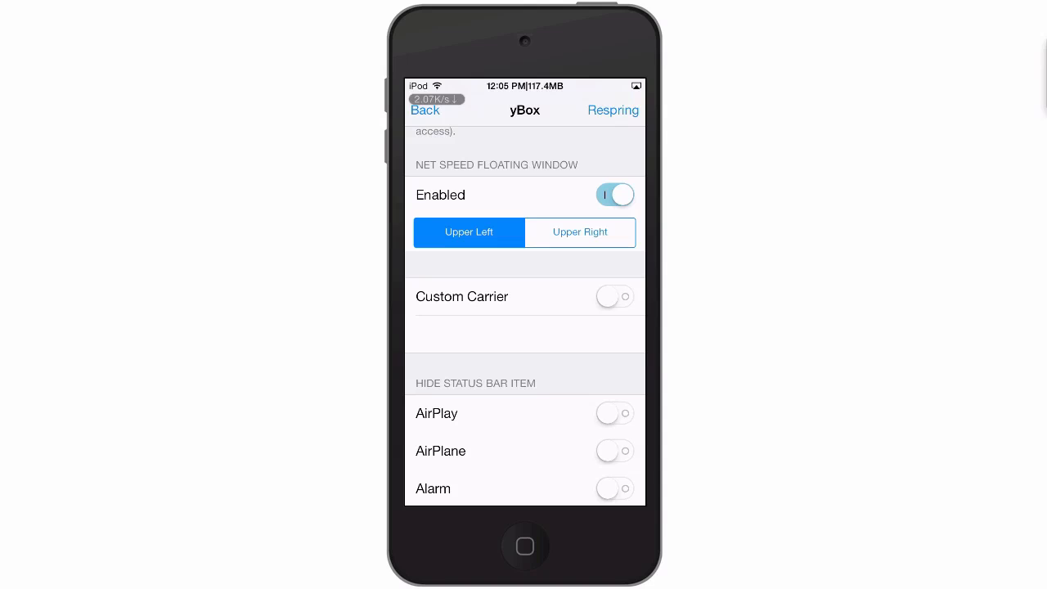
Enable a custom carrier name and set its text to 'mitch'
left_click(615, 296)
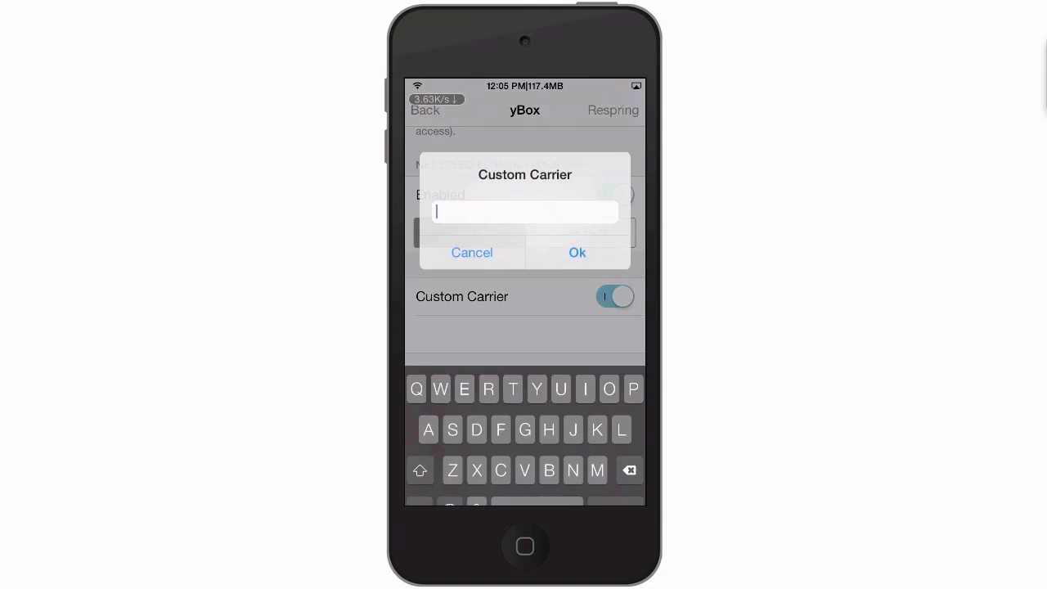
type("mi")
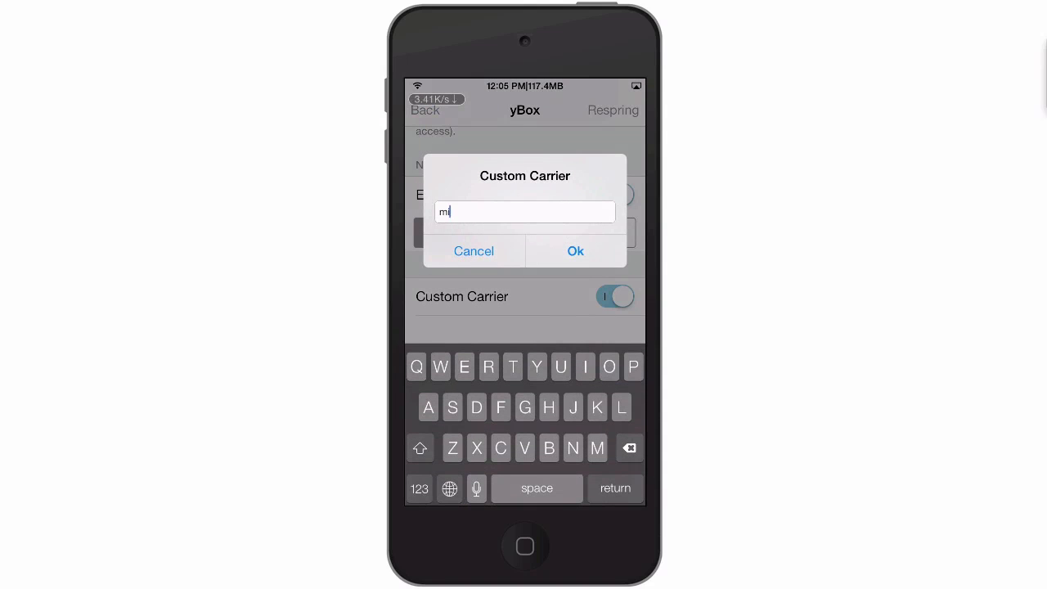
type("tch")
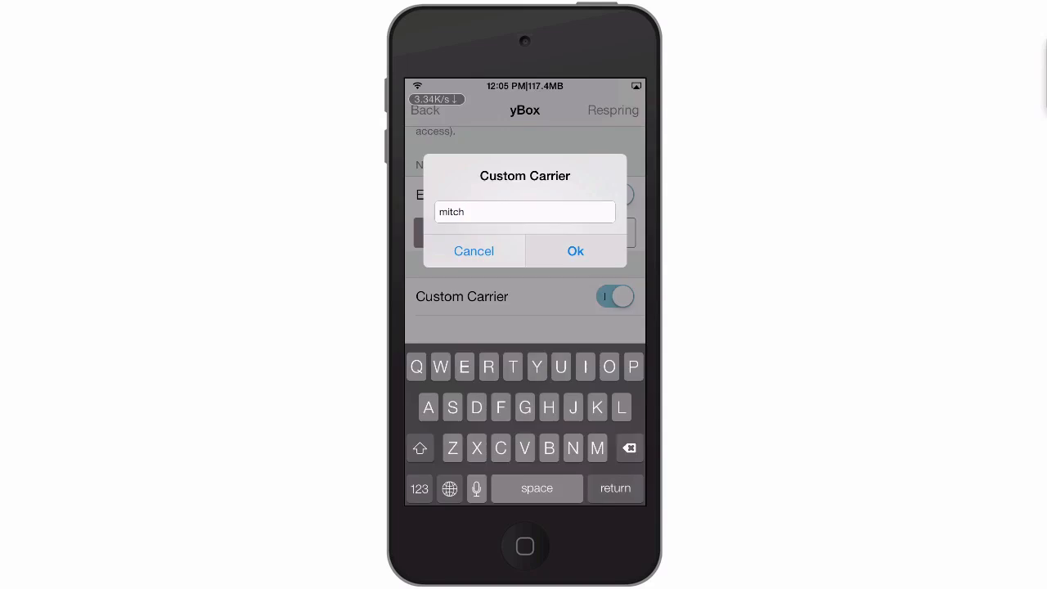
left_click(576, 252)
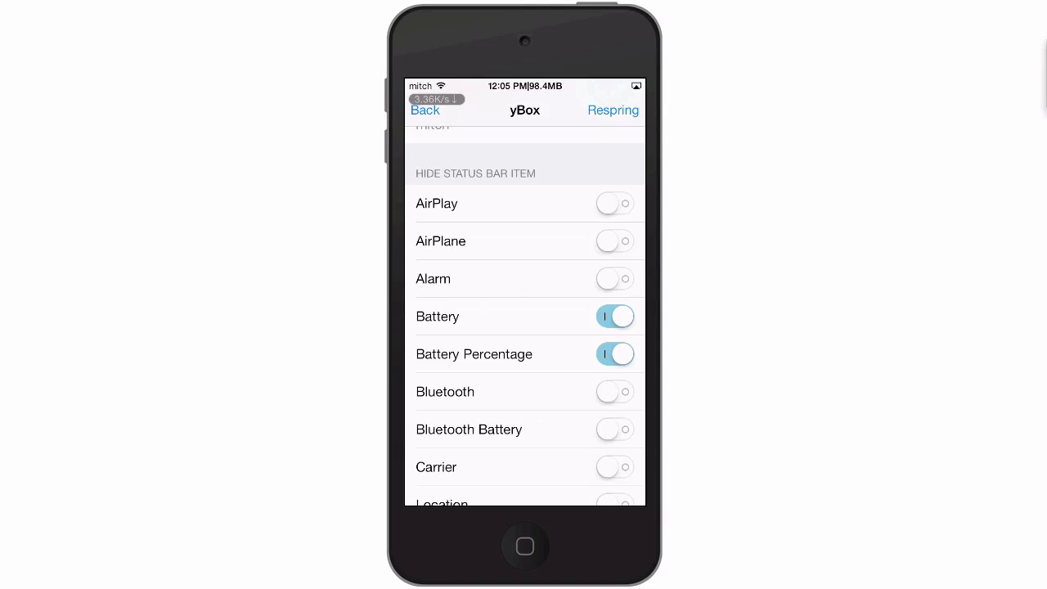
scroll("up", 3)
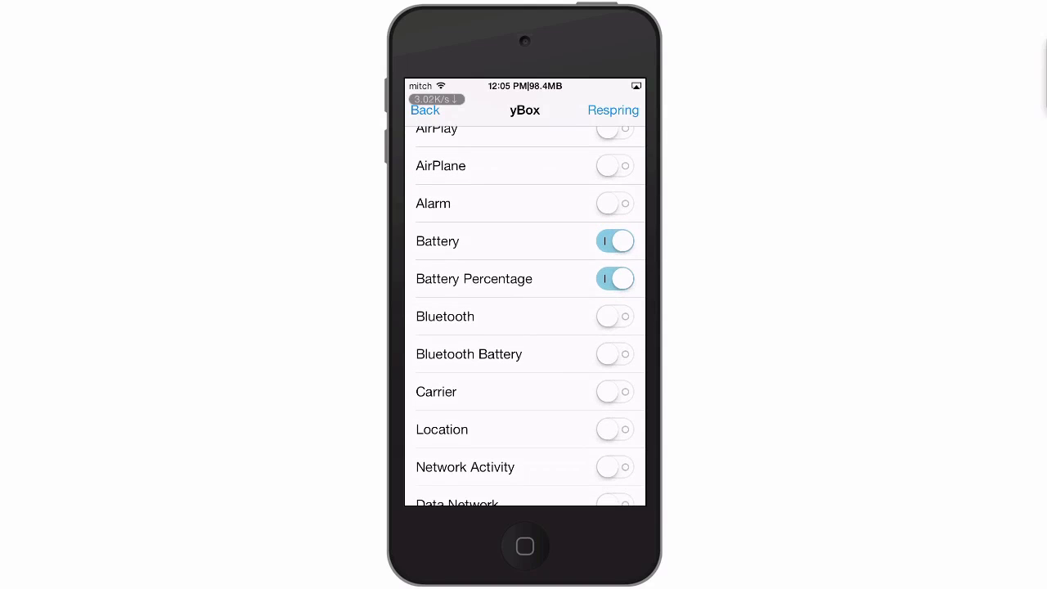
scroll("up", 3)
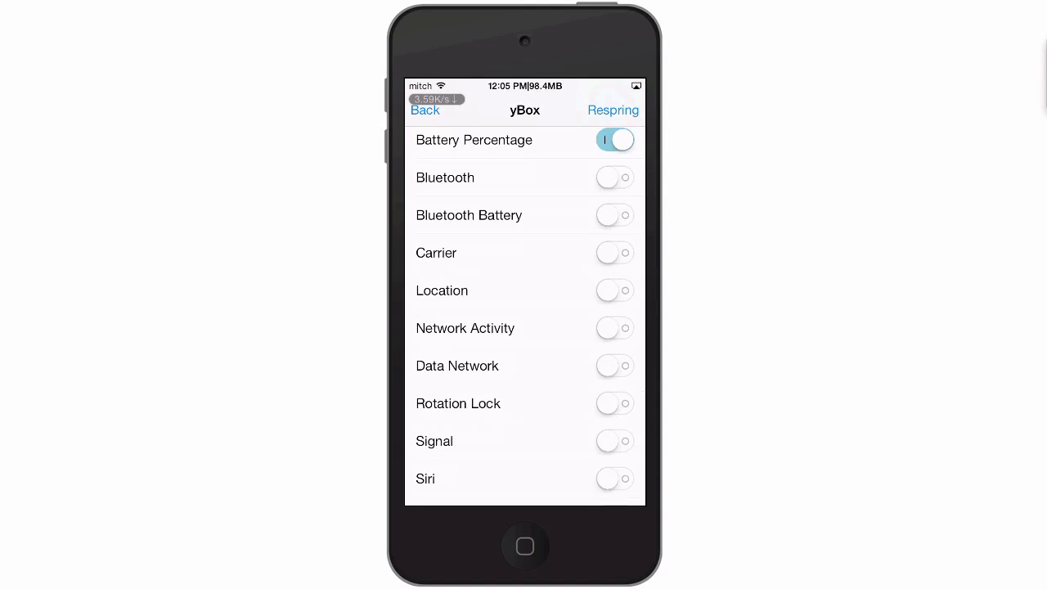
scroll("up", 3)
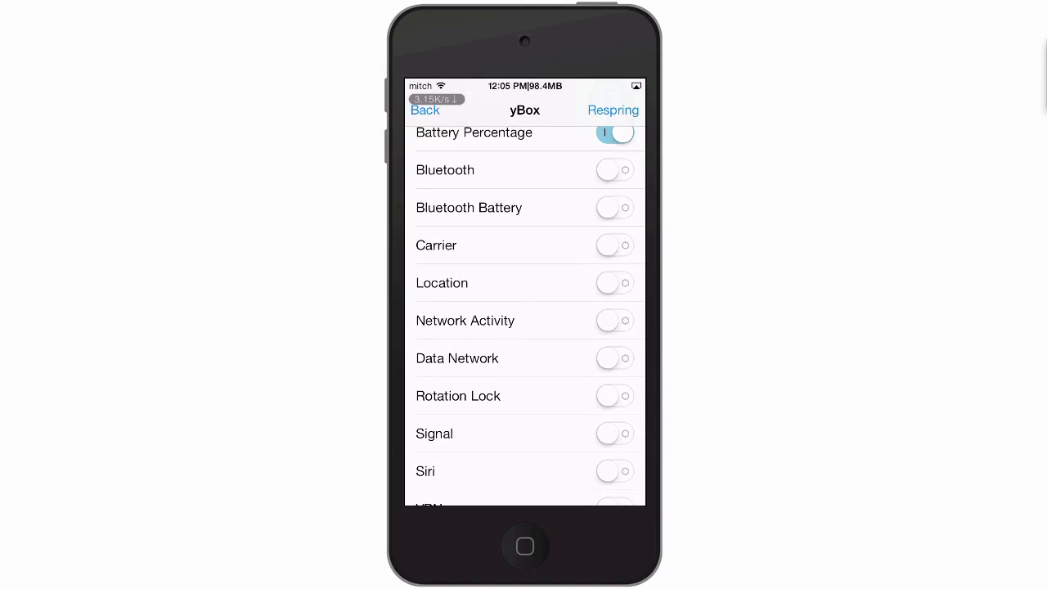
left_click(615, 433)
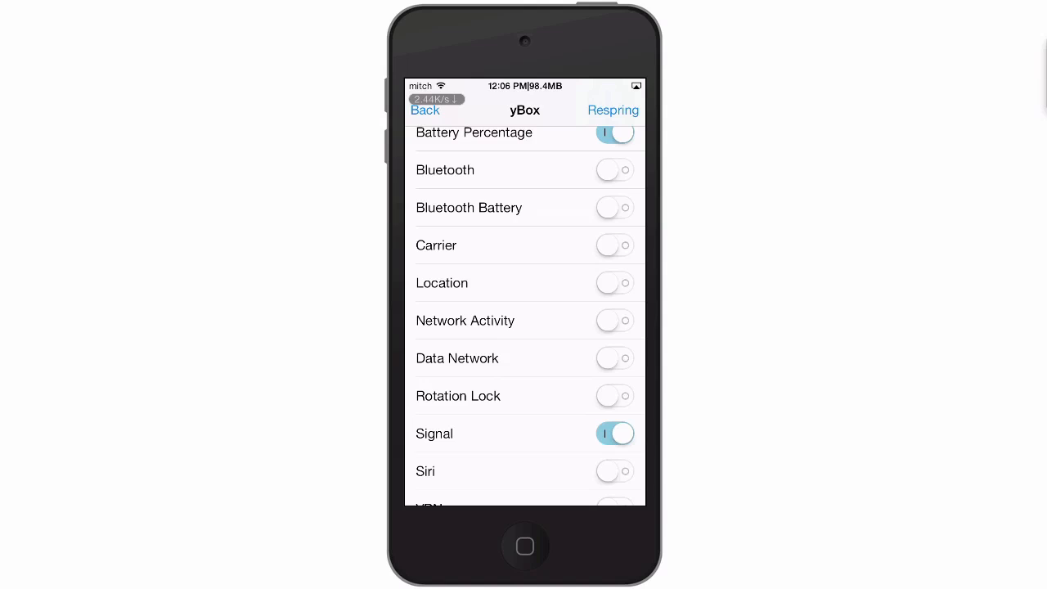
left_click(615, 434)
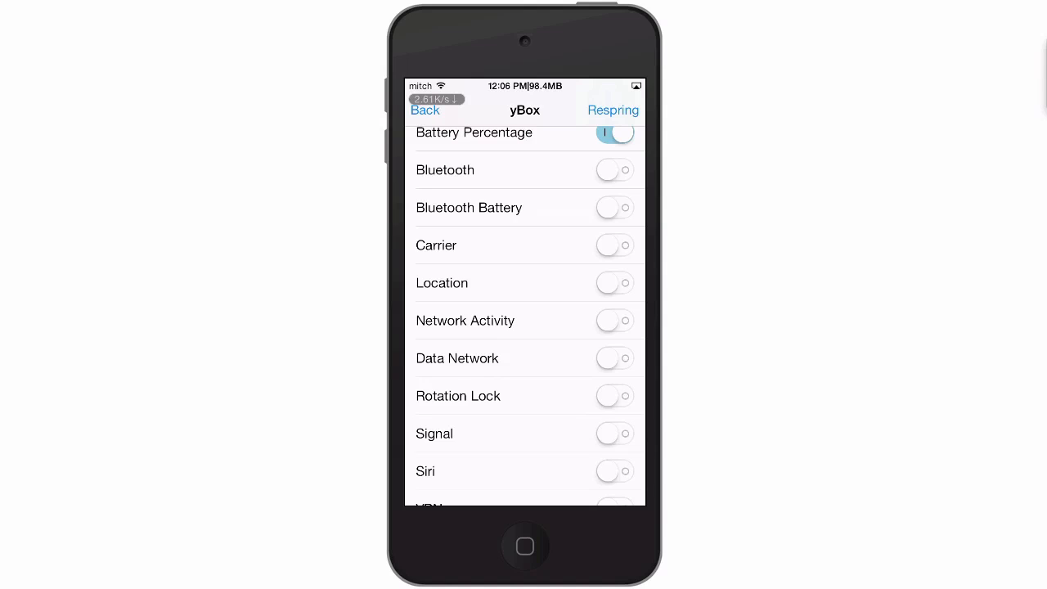
scroll("down", 3)
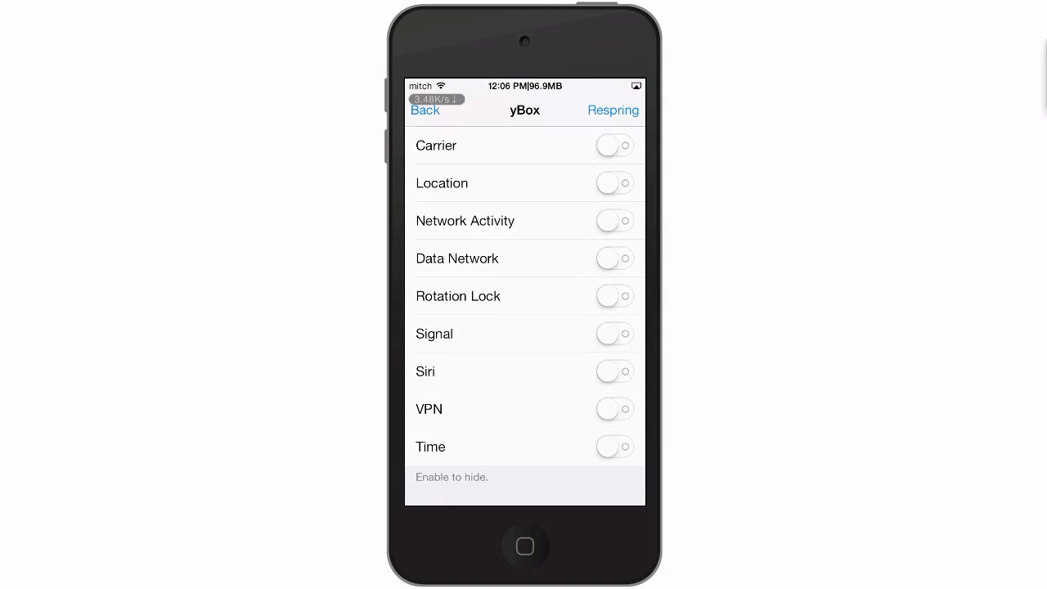
scroll("down", 3)
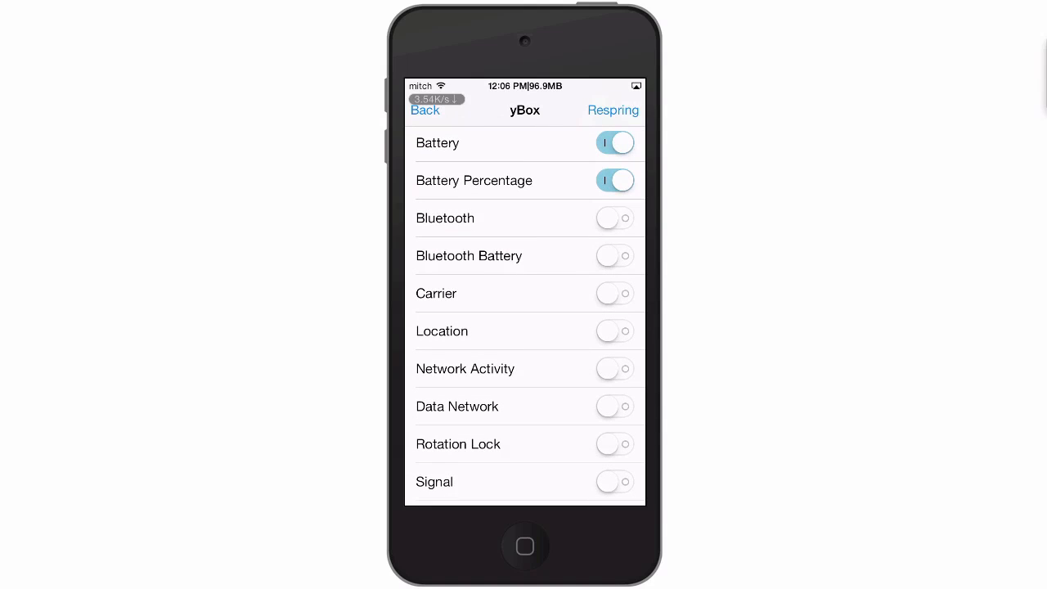
scroll("down", 3)
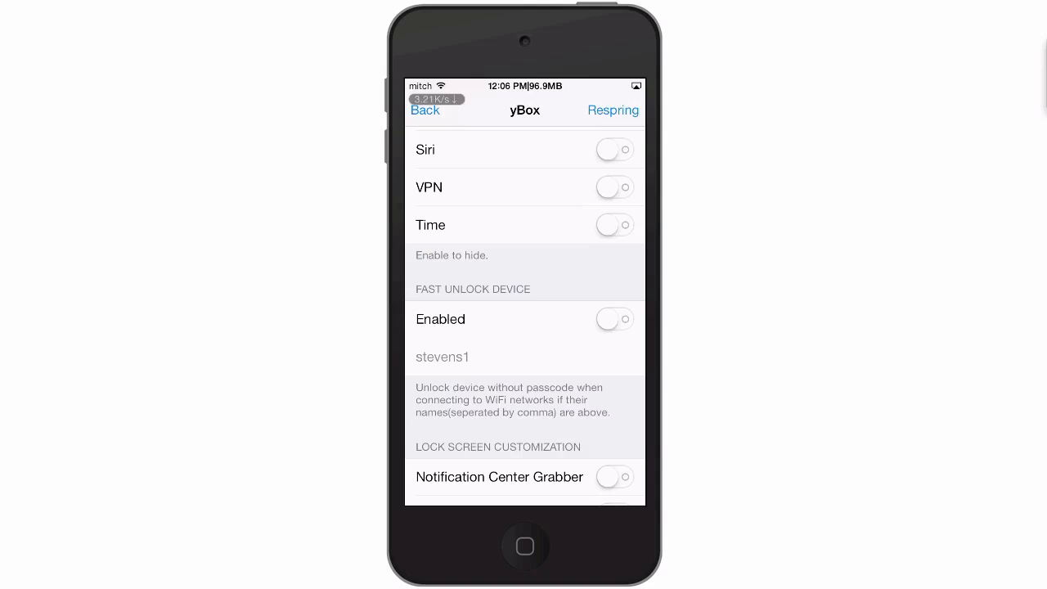
Enable Fast Unlock Device for passcode-free unlocking on trusted WiFi networks
left_click(615, 319)
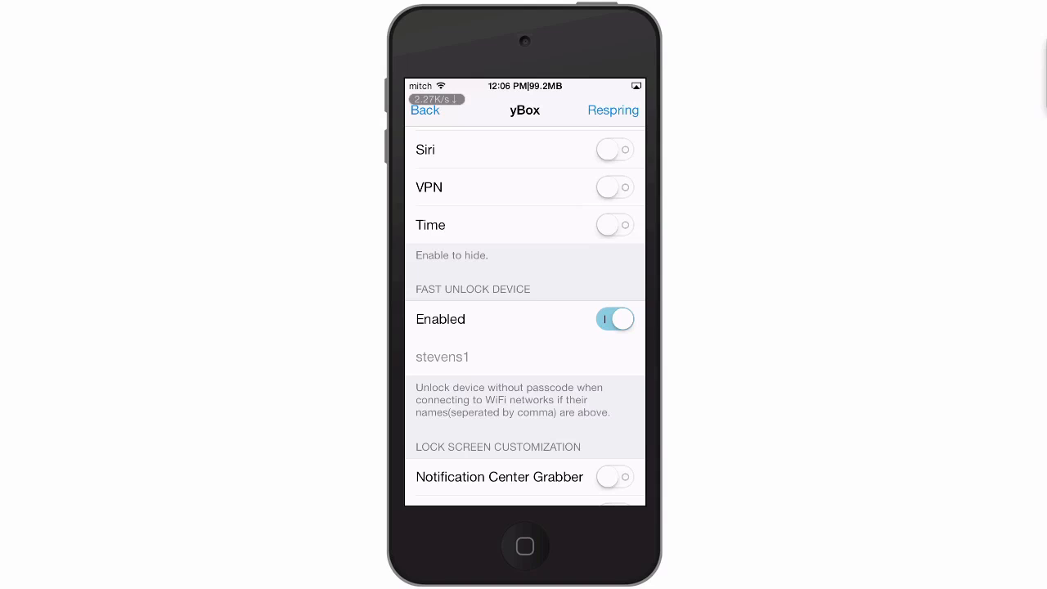
scroll("down", 3)
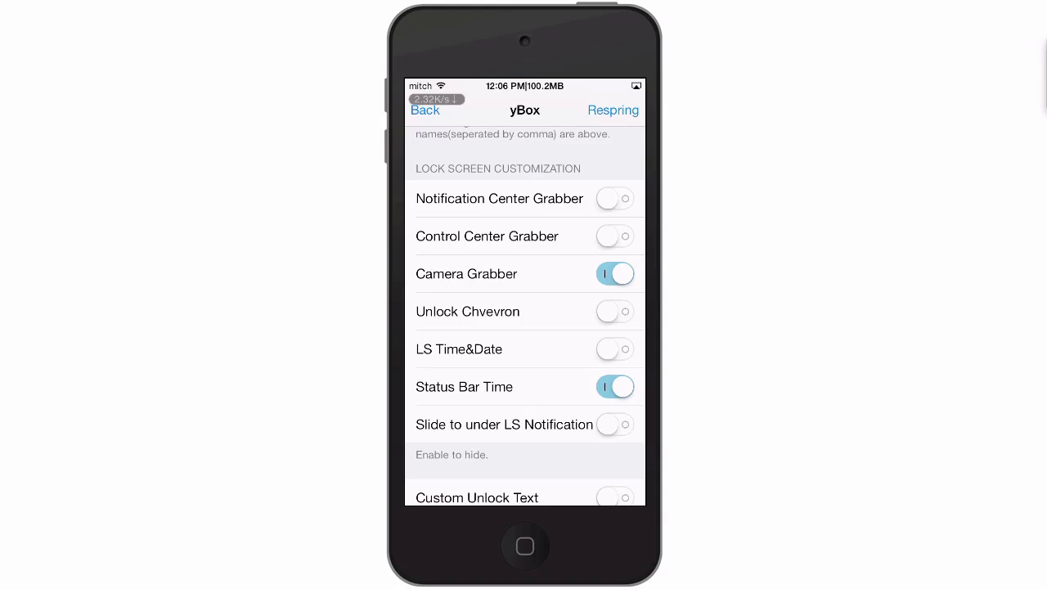
Hide both the Notification Center and Control Center grabbers on the lock screen
left_click(612, 110)
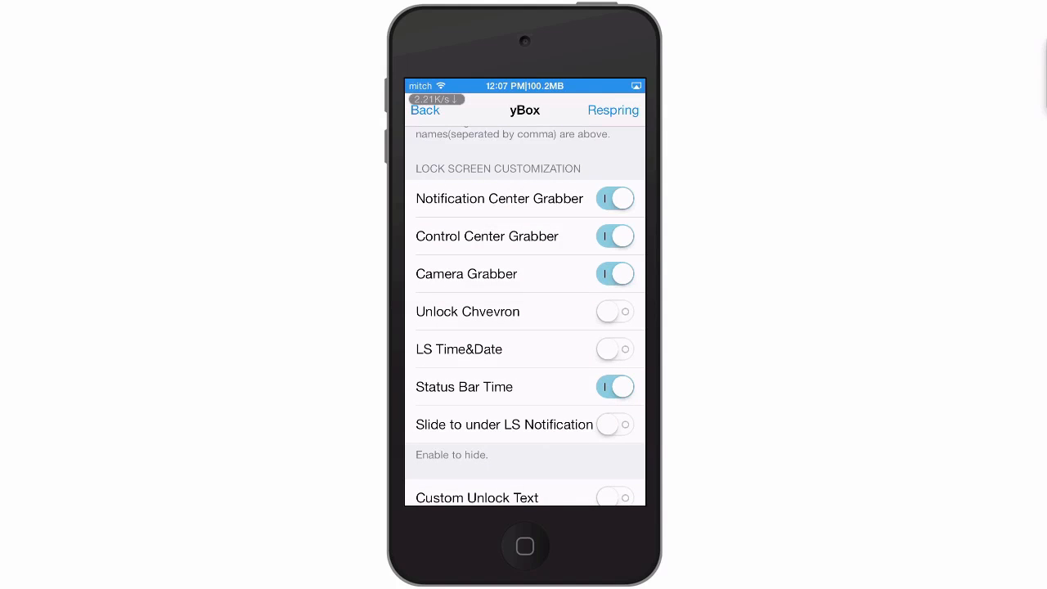
left_click(612, 109)
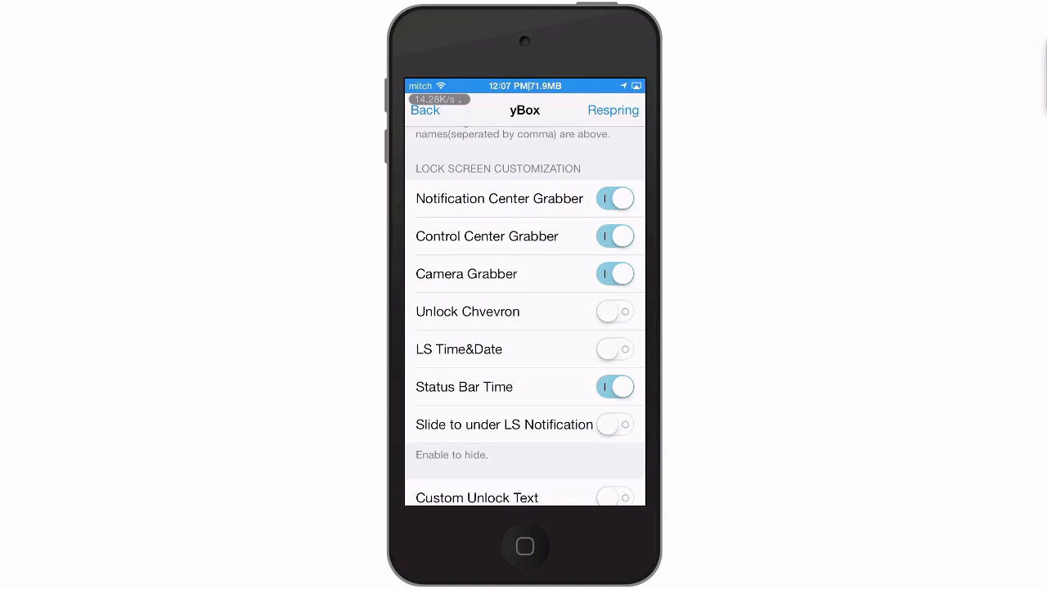
scroll("down", 3)
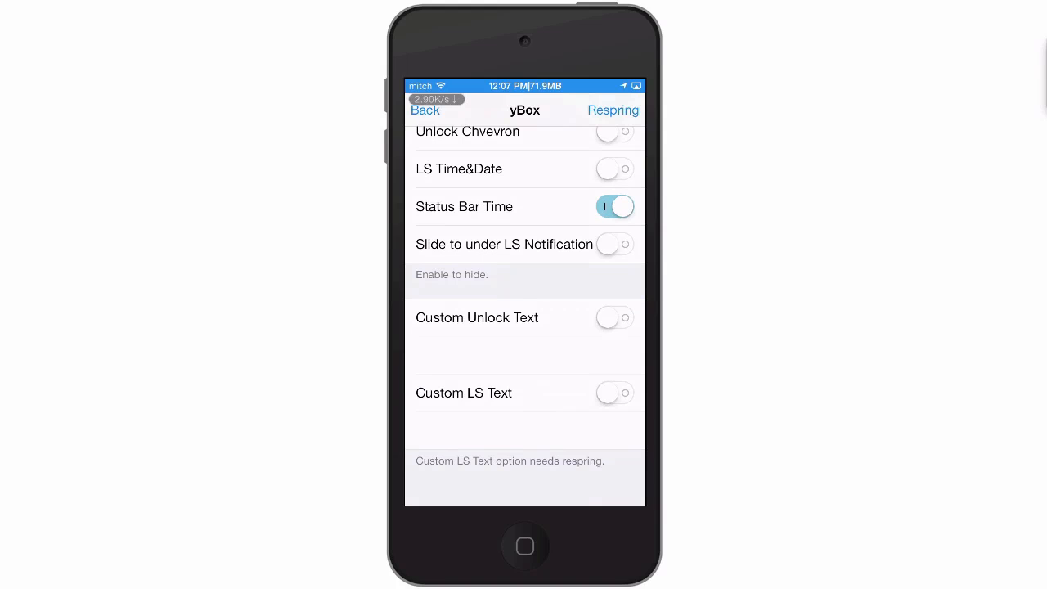
Enable Custom Unlock Text and confirm the custom message in the popup
scroll("up", 3)
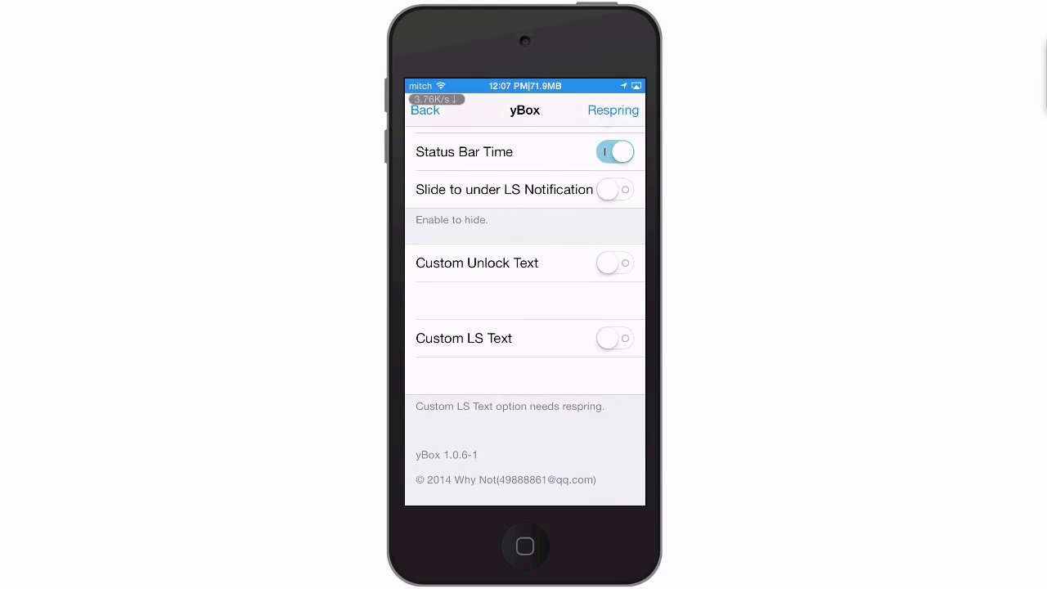
left_click(615, 262)
type("mi")
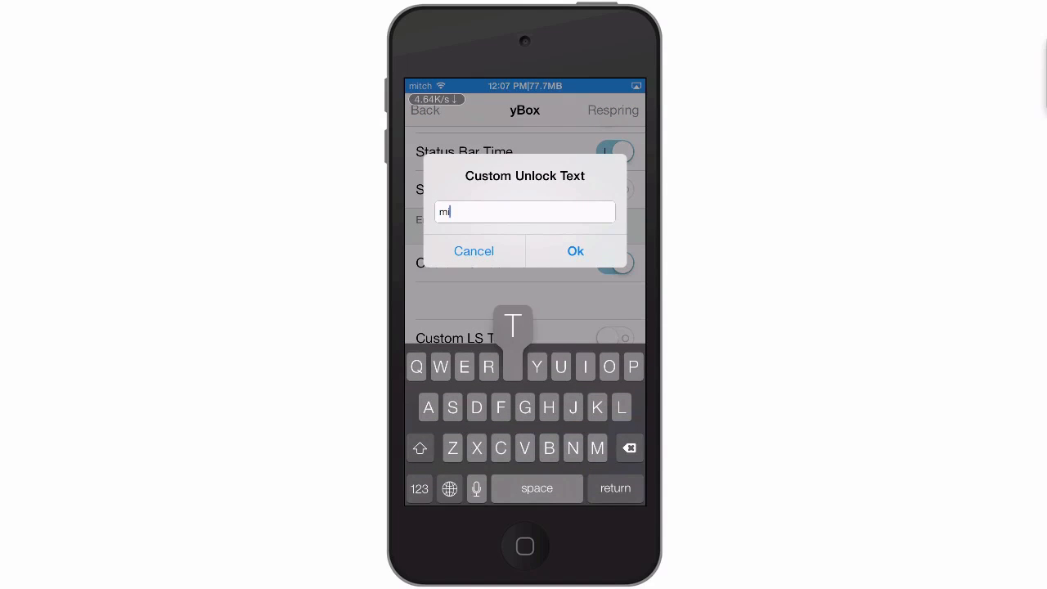
left_click(575, 252)
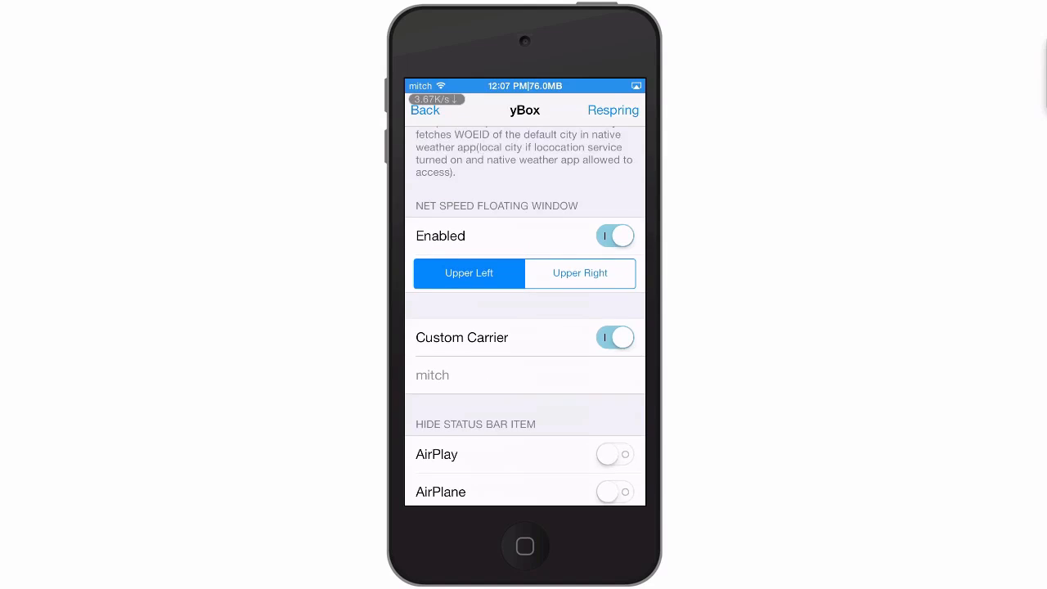
scroll("up", 3)
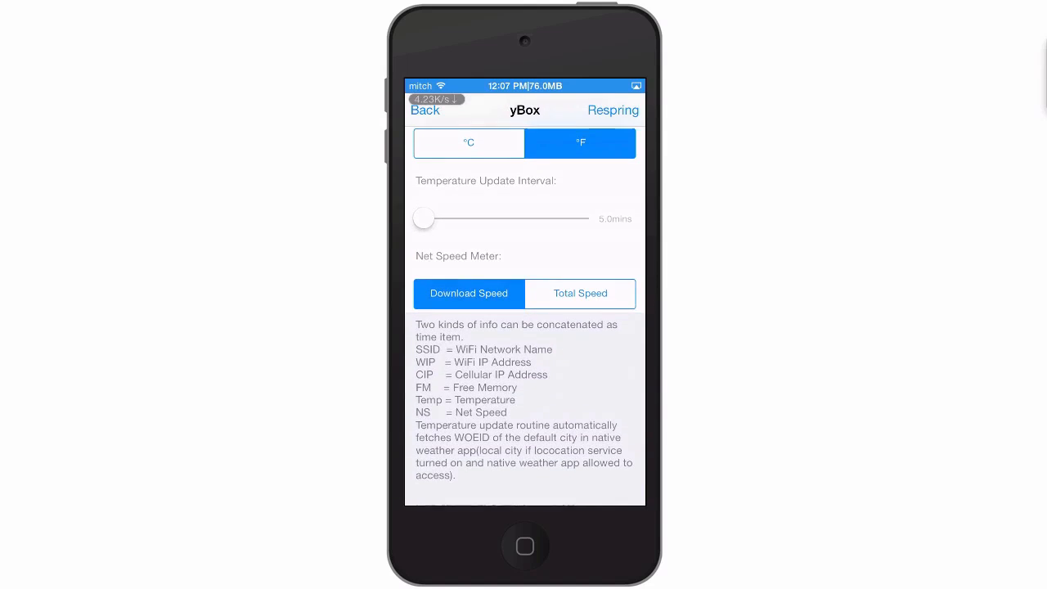